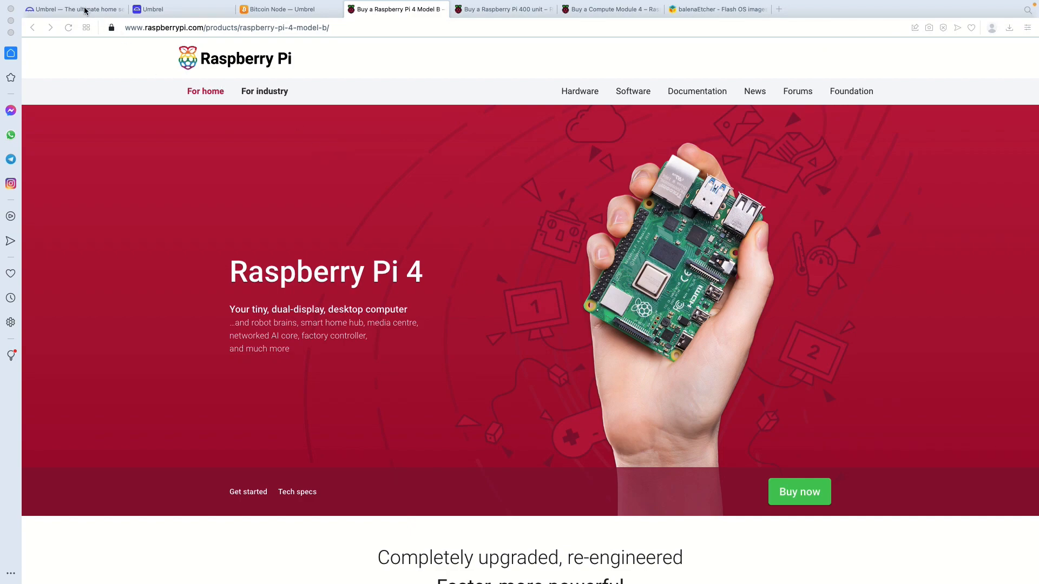
Browse the Umbrel homepage down to the 'Install umbrelOS anywhere' section with Raspberry Pi 4 and Linux options.
{"action": "left_click", "coordinate": [75, 10]}
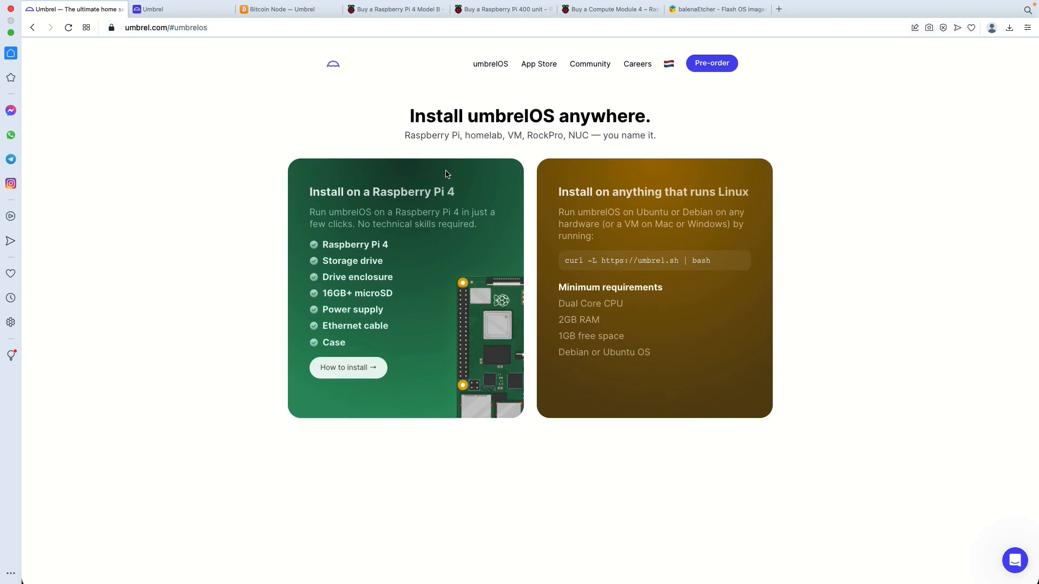
{"action": "scroll", "scroll_direction": "down", "scroll_amount": 3}
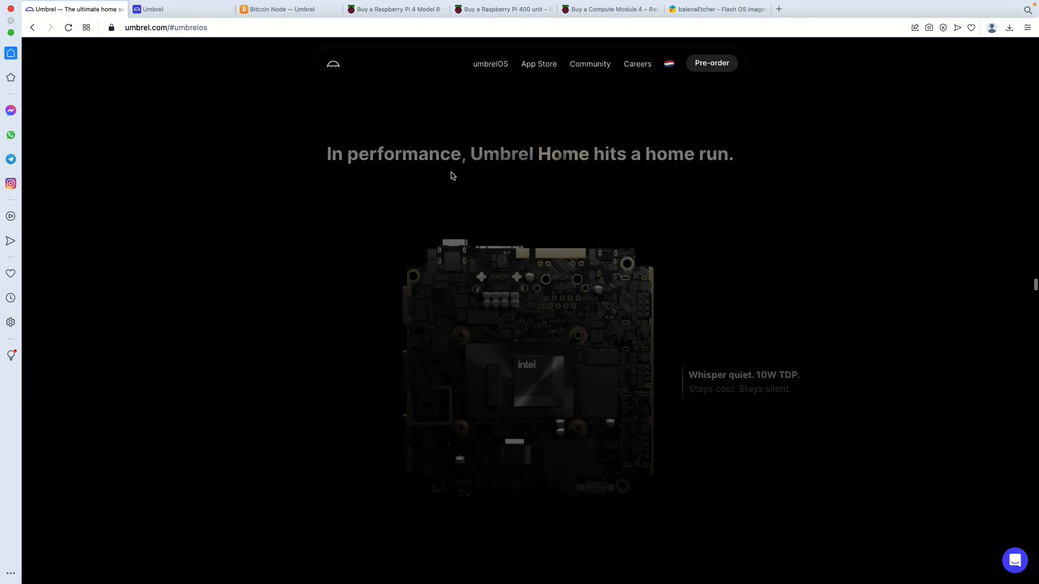
{"action": "scroll", "scroll_direction": "down", "scroll_amount": 3}
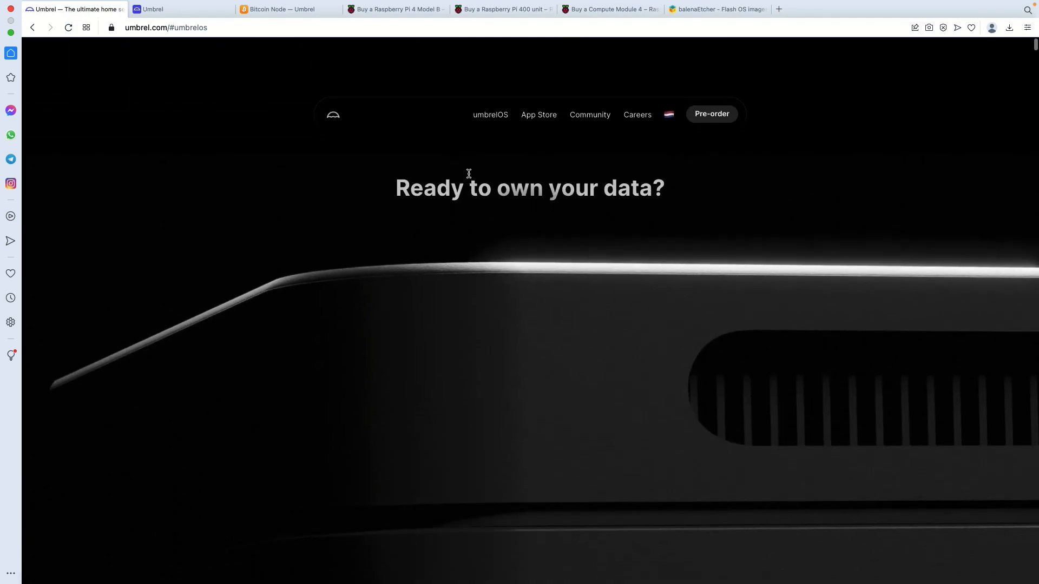
{"action": "scroll", "scroll_direction": "down", "scroll_amount": 3}
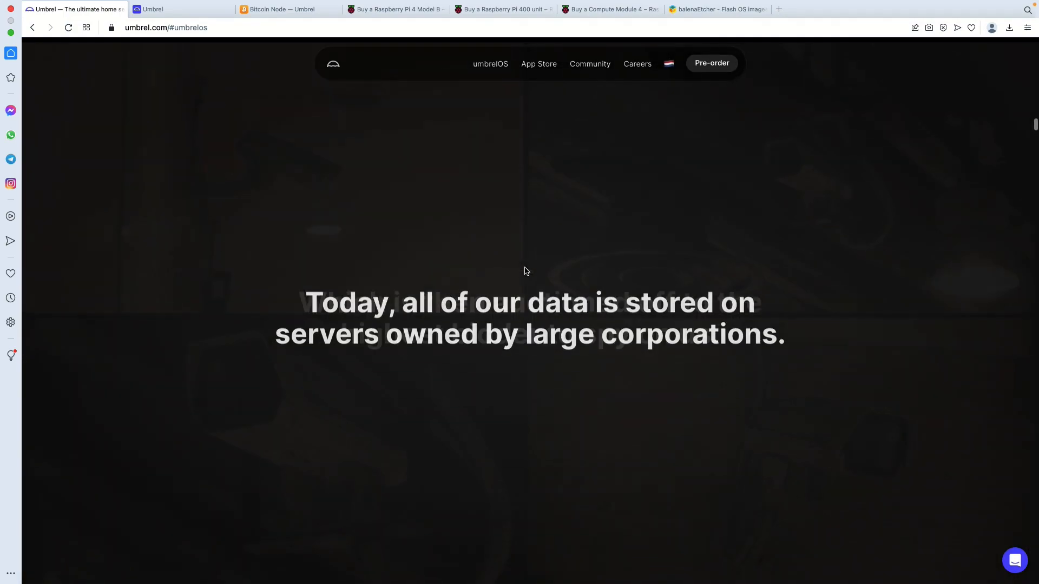
{"action": "scroll", "scroll_direction": "down", "scroll_amount": 3}
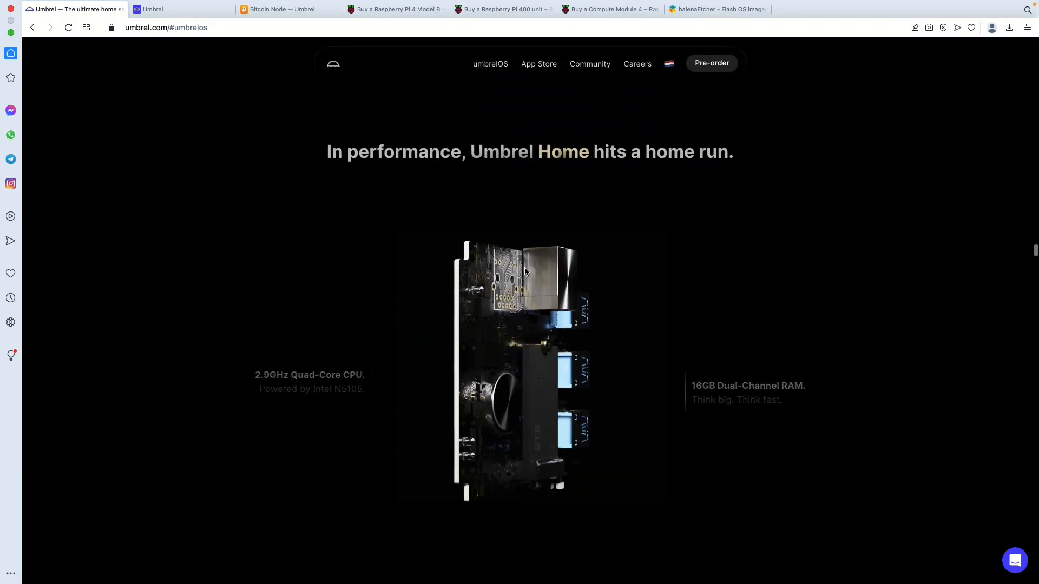
{"action": "scroll", "scroll_direction": "down", "scroll_amount": 3}
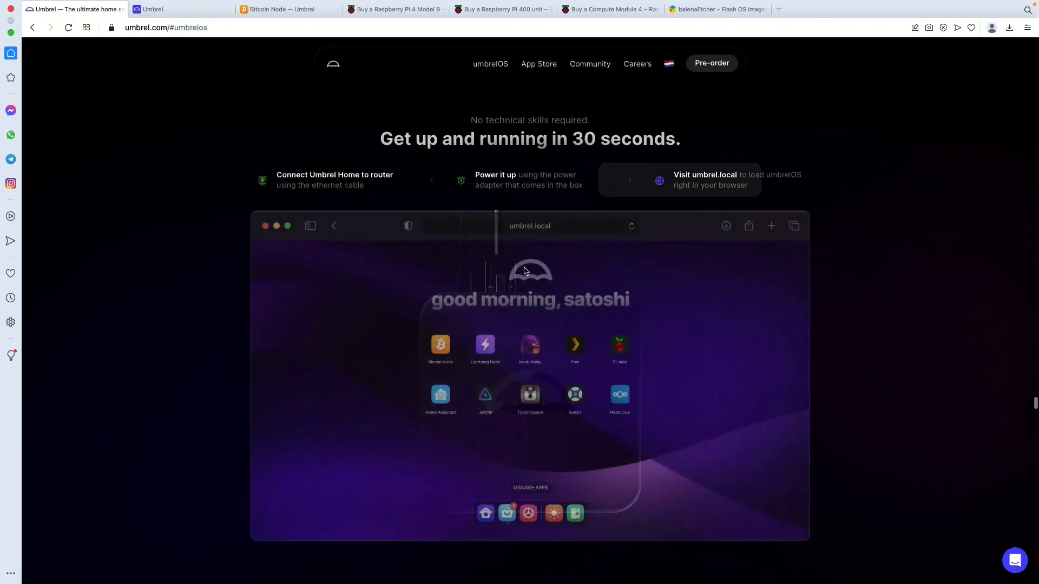
{"action": "scroll", "scroll_direction": "down", "scroll_amount": 3}
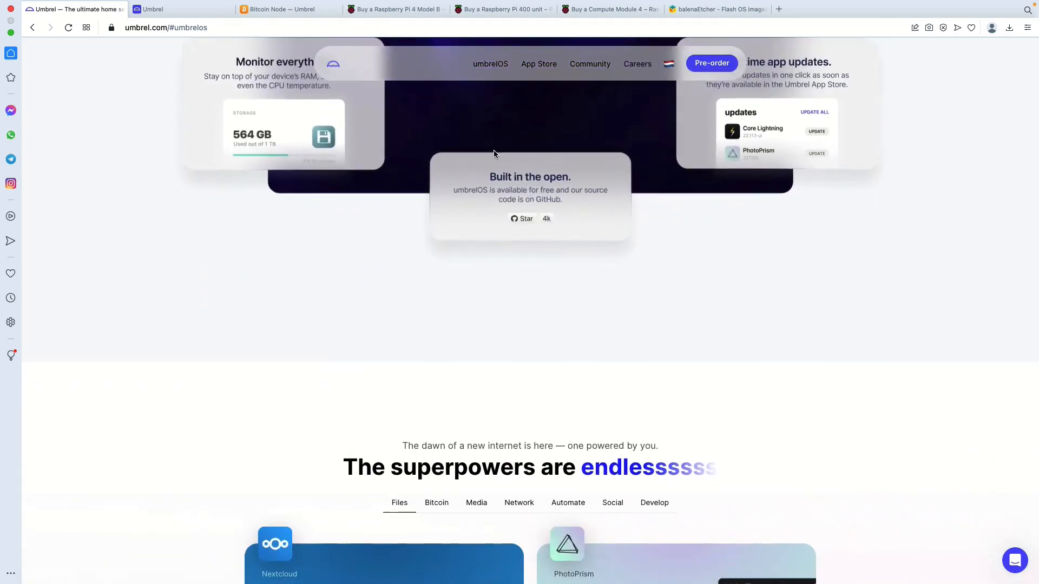
{"action": "scroll", "scroll_direction": "down", "scroll_amount": 3}
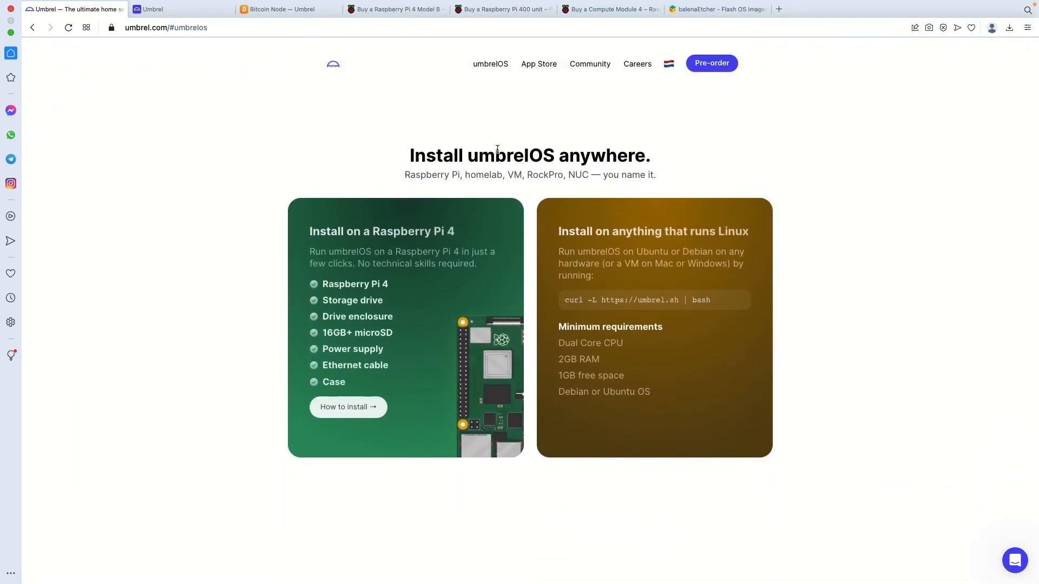
{"action": "scroll", "scroll_direction": "down", "scroll_amount": 3}
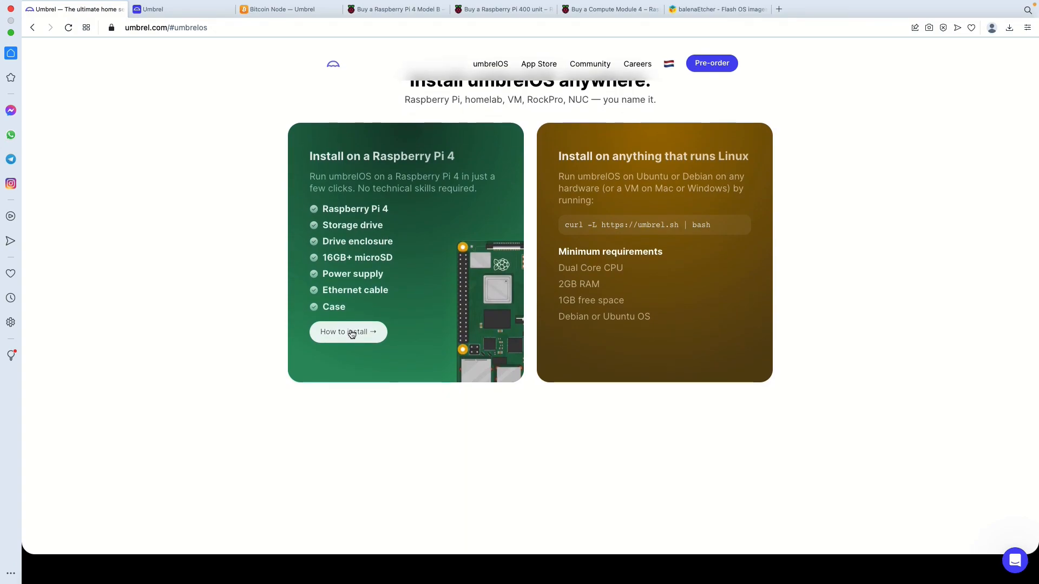
Reach the Get umbrelOS step of the Raspberry Pi 4 guide and download umbrel-os-v0.5.3.zip.
{"action": "left_click", "coordinate": [348, 332]}
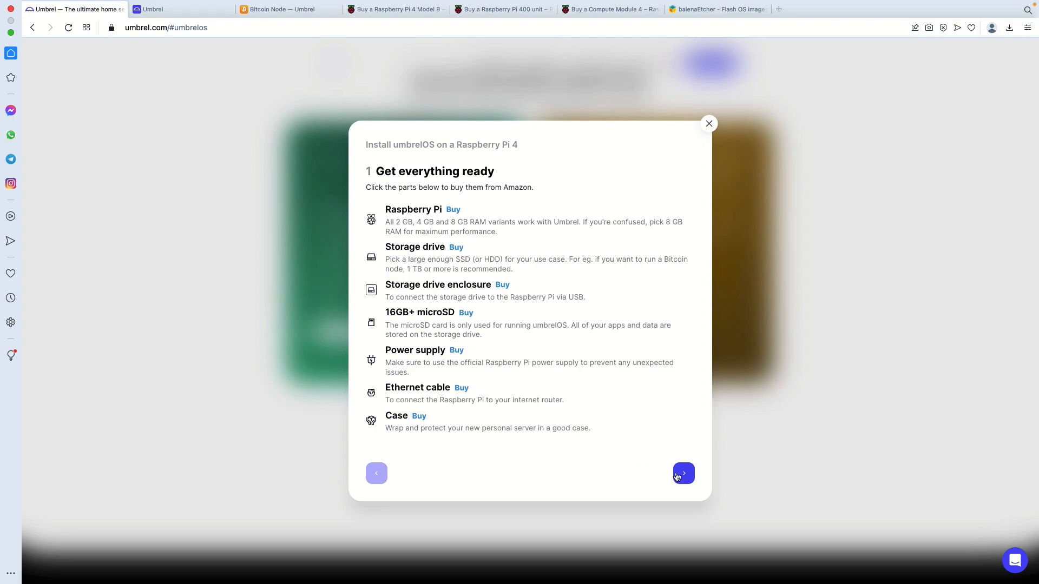
{"action": "left_click", "coordinate": [682, 472]}
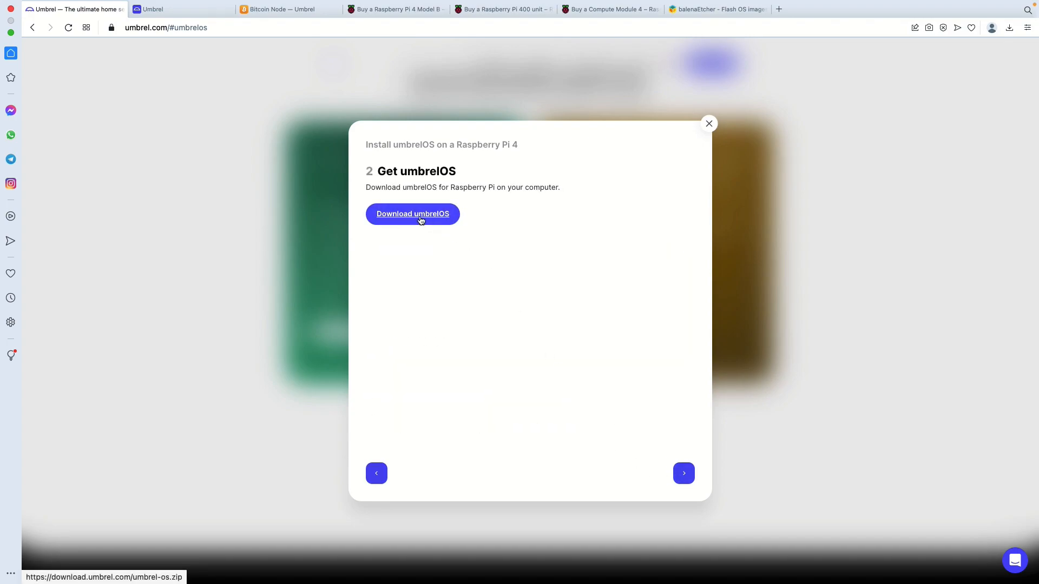
{"action": "right_click", "coordinate": [412, 213]}
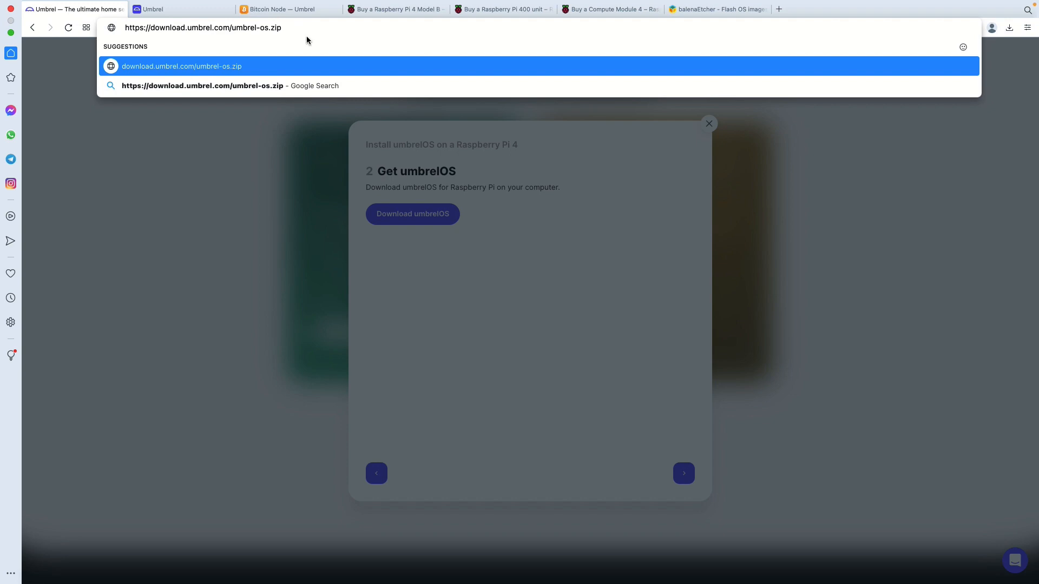
{"action": "mouse_move", "coordinate": [318, 38]}
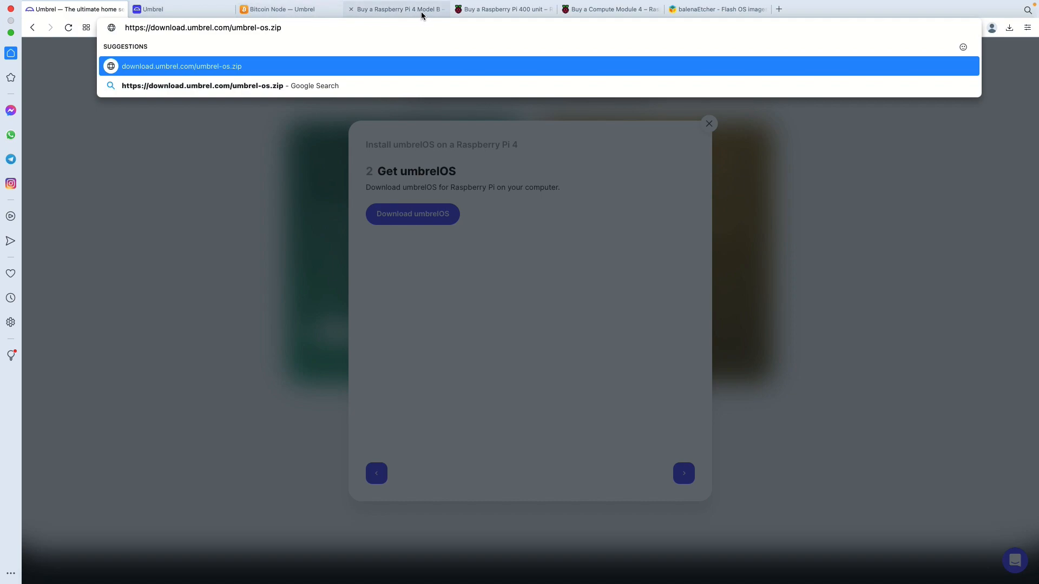
{"action": "left_click", "coordinate": [717, 9]}
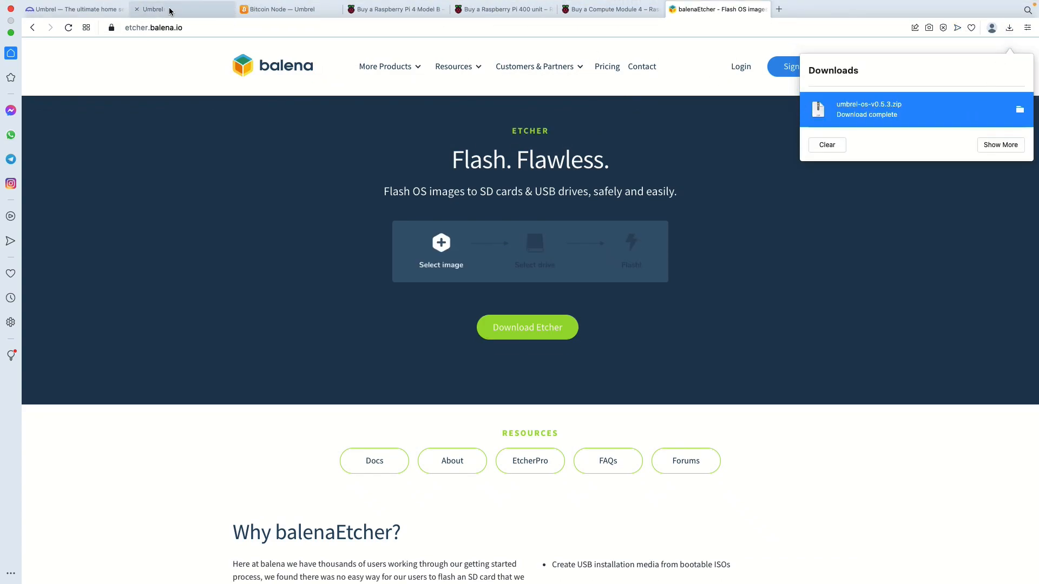
Check the downloaded umbrelOS image in the Downloads list from the Umbrel install guide.
{"action": "left_click", "coordinate": [179, 8]}
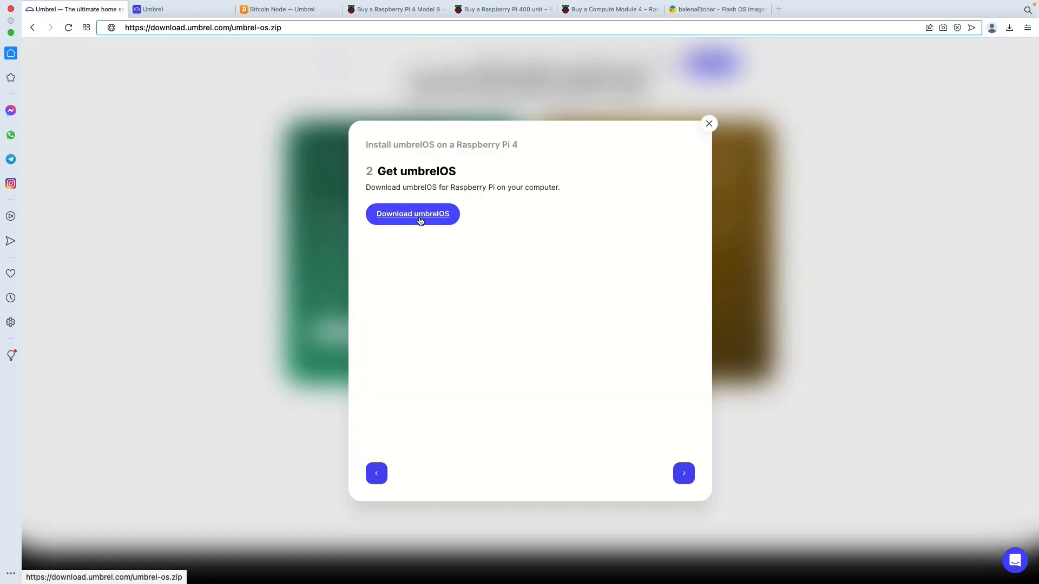
{"action": "right_click", "coordinate": [412, 213]}
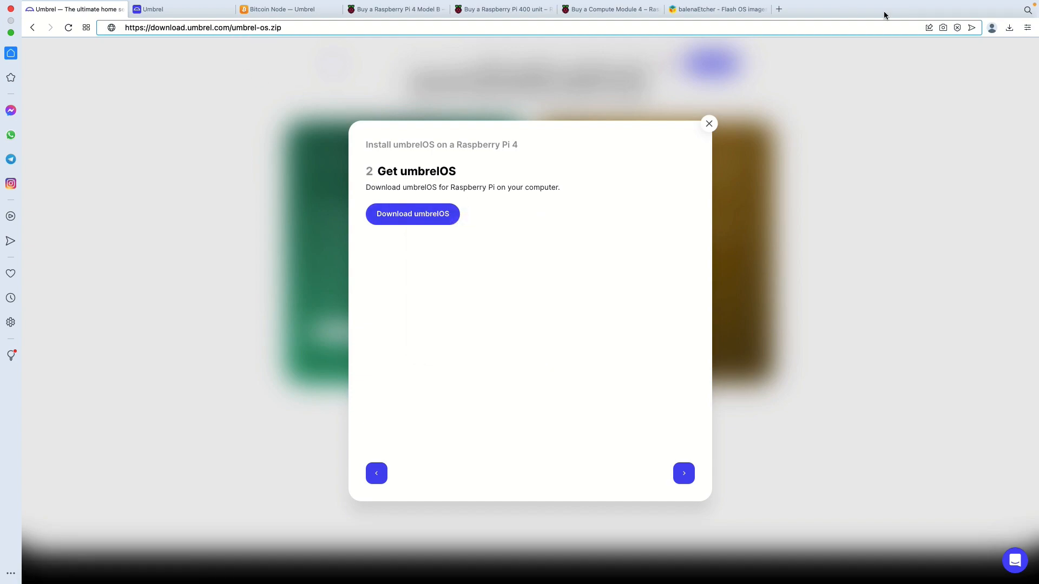
{"action": "left_click", "coordinate": [1008, 27]}
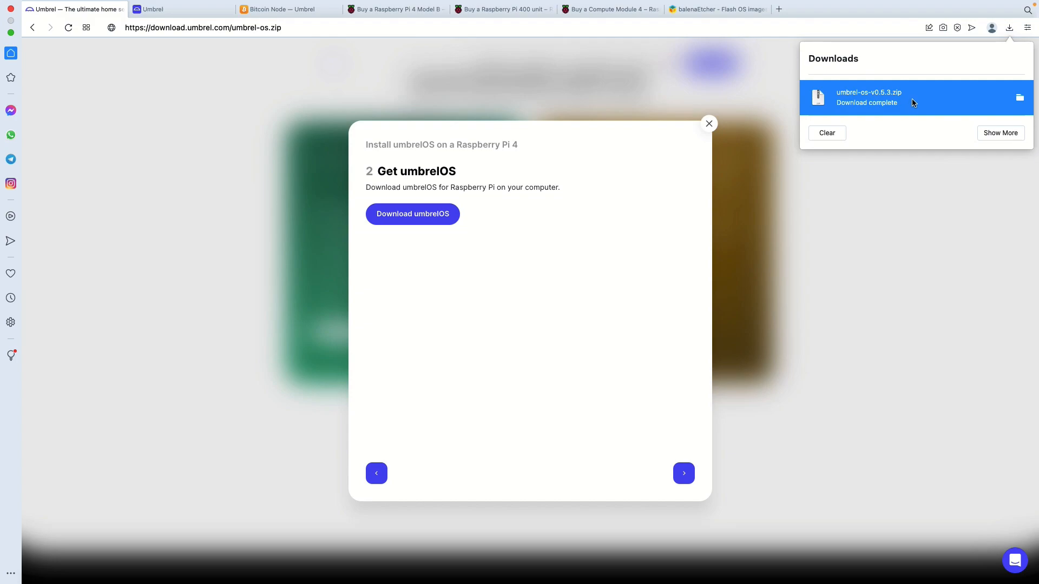
{"action": "mouse_move", "coordinate": [902, 400]}
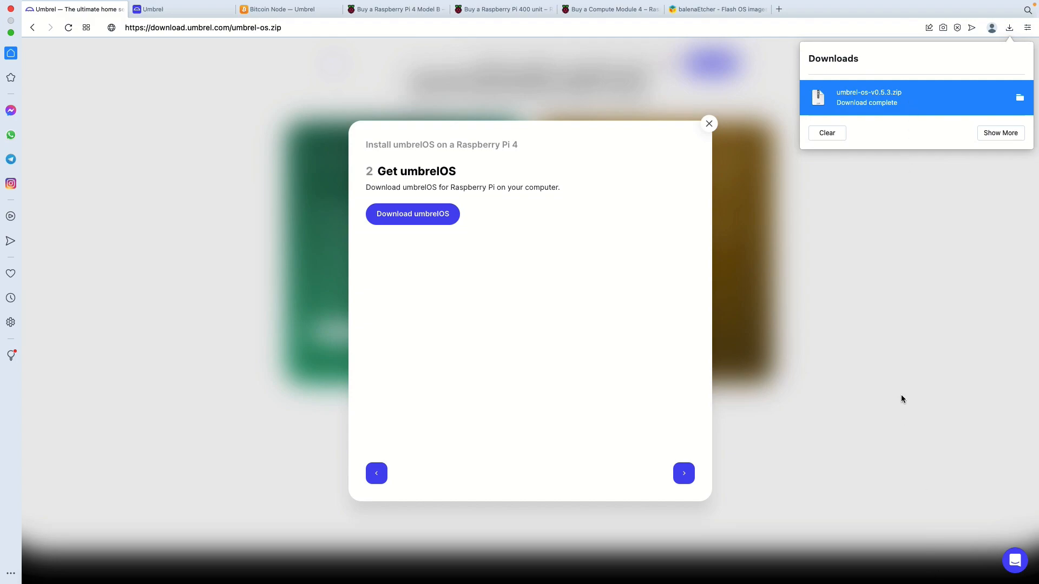
{"action": "left_click", "coordinate": [708, 123]}
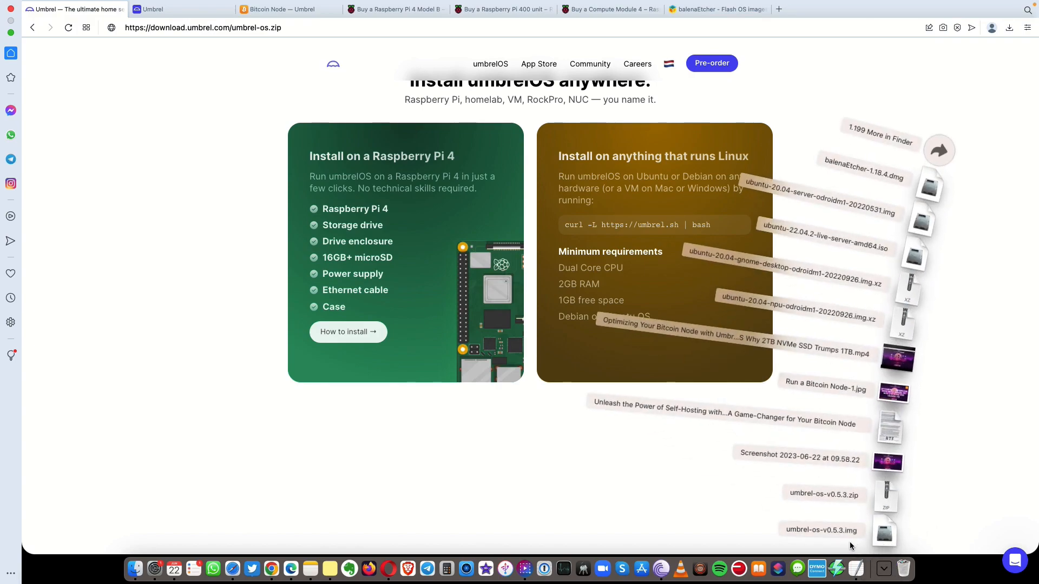
{"action": "mouse_move", "coordinate": [852, 538]}
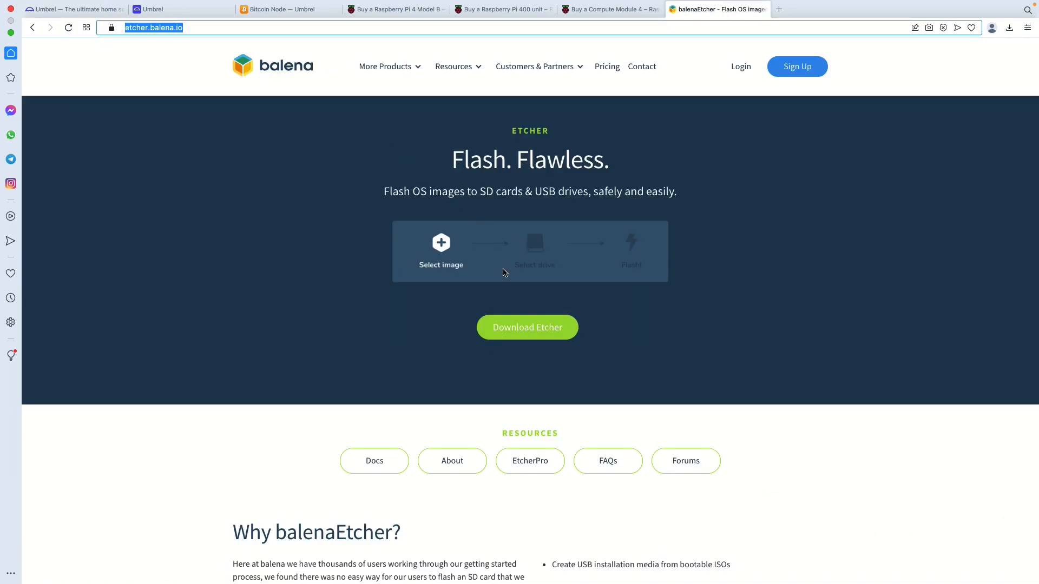
View Etcher's per-OS download table, then switch to the Raspberry Pi 4 product page.
{"action": "left_click", "coordinate": [527, 326]}
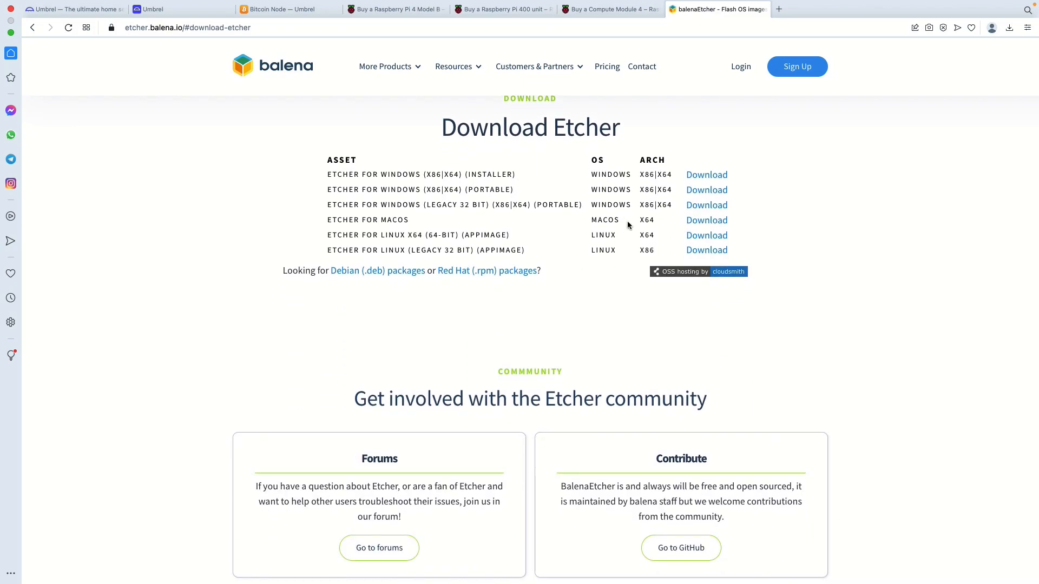
{"action": "mouse_move", "coordinate": [534, 201]}
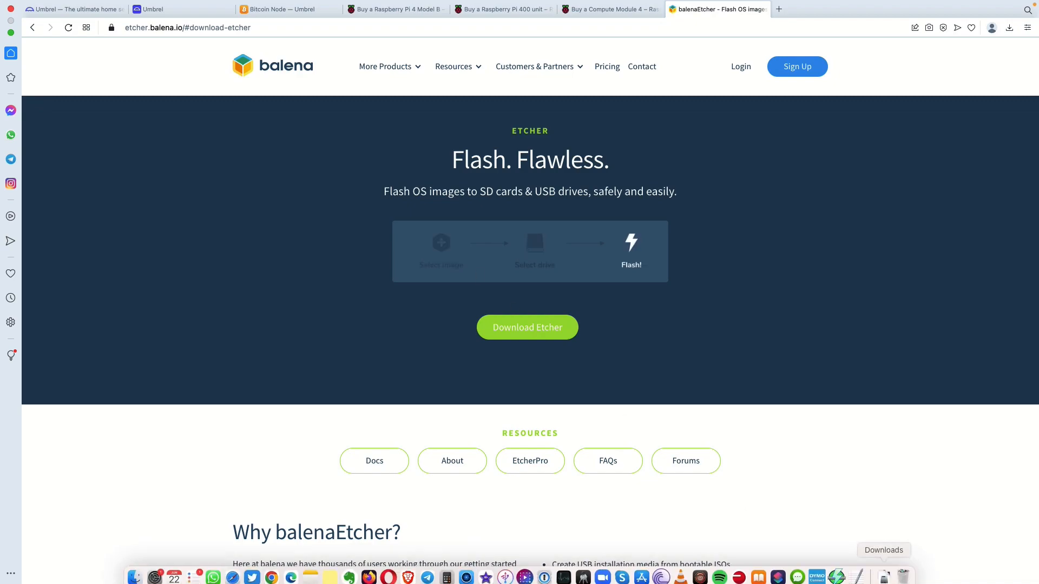
{"action": "left_click", "coordinate": [884, 568]}
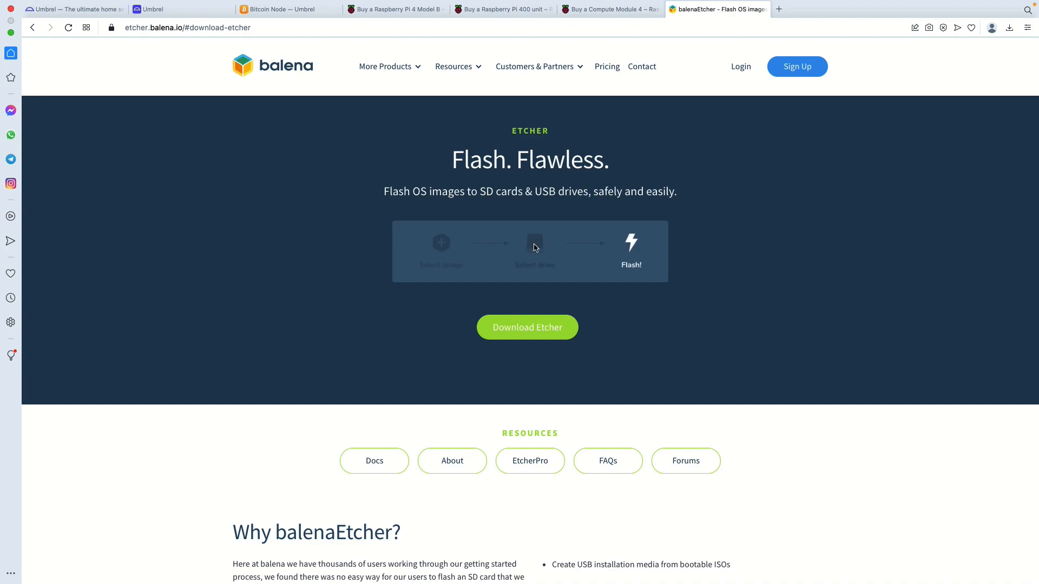
{"action": "mouse_move", "coordinate": [534, 244]}
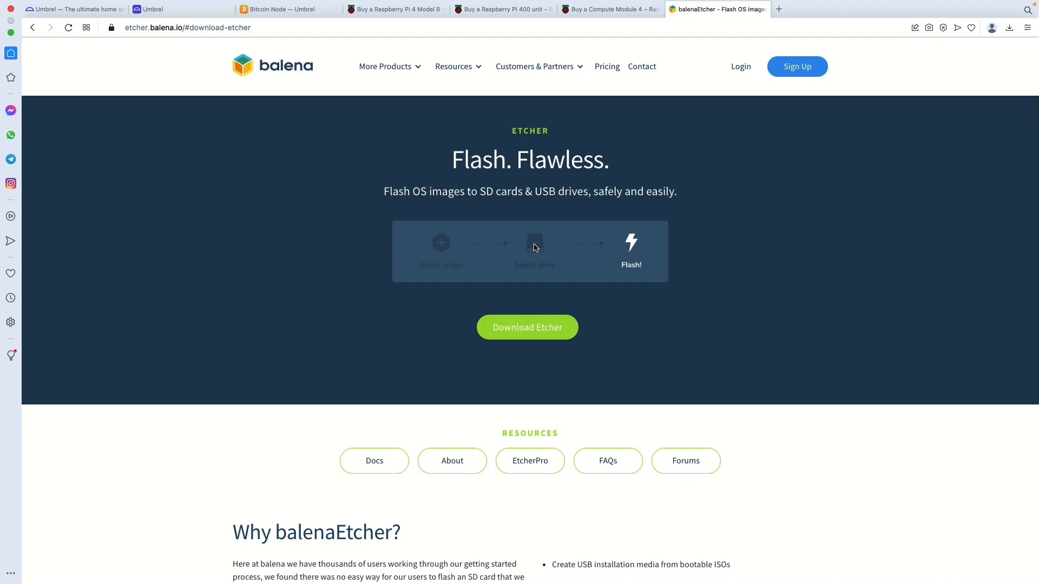
{"action": "mouse_move", "coordinate": [533, 246]}
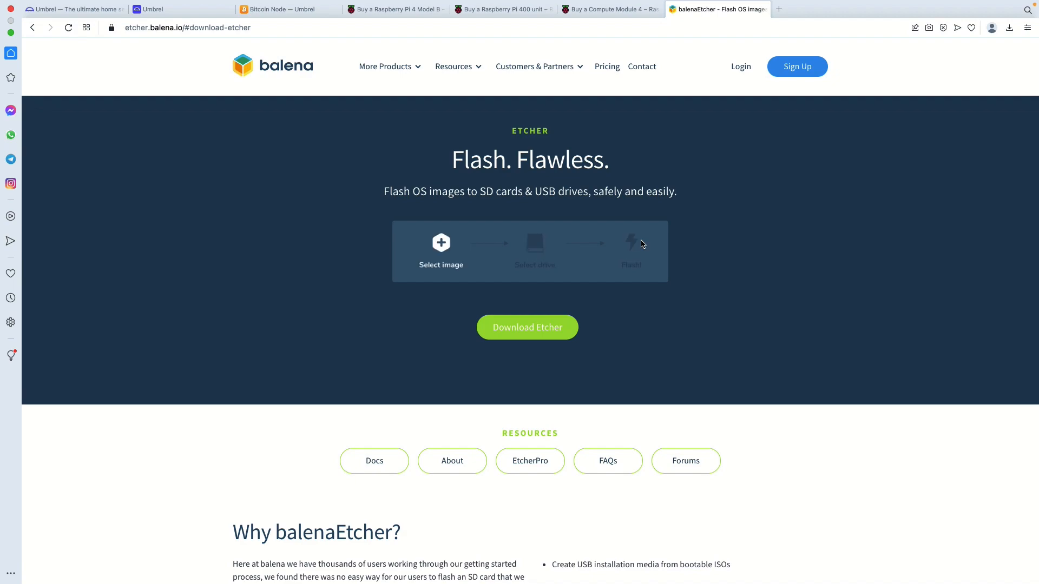
{"action": "left_click", "coordinate": [534, 66]}
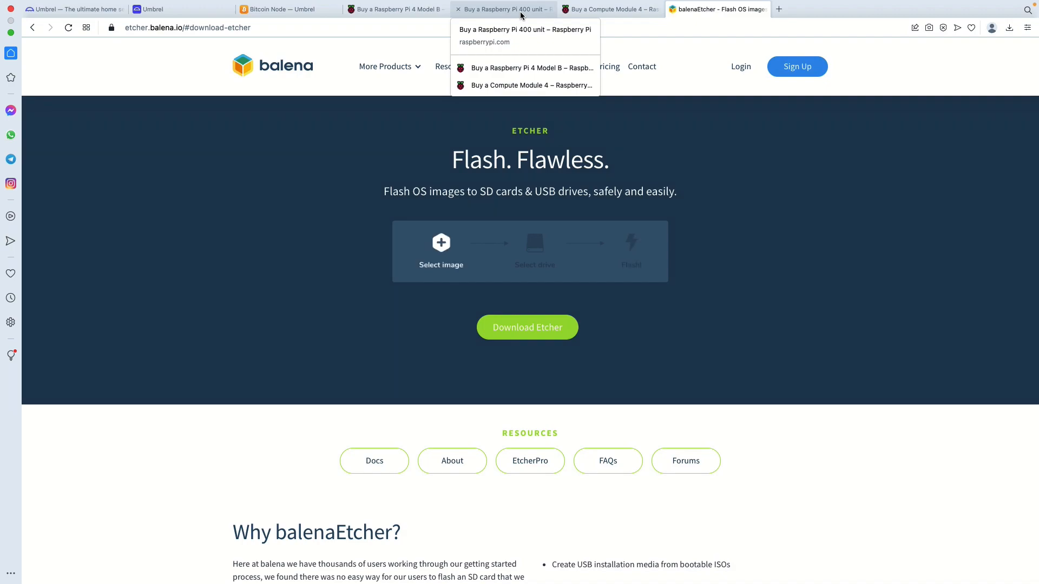
{"action": "left_click", "coordinate": [396, 10]}
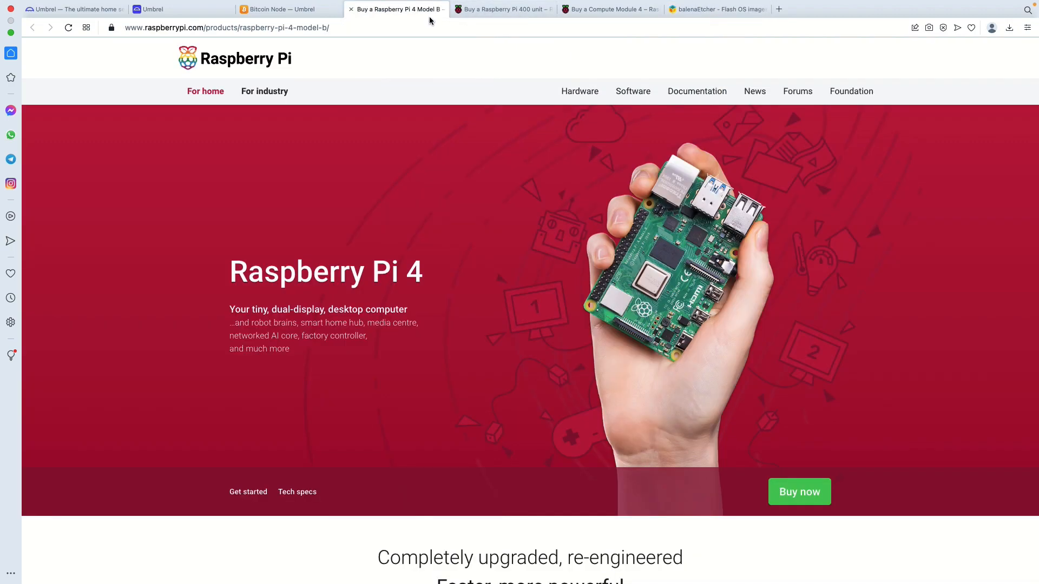
Look over the Raspberry Pi 400 unit product page, then move on to the Compute Module 4 page.
{"action": "left_click", "coordinate": [502, 10]}
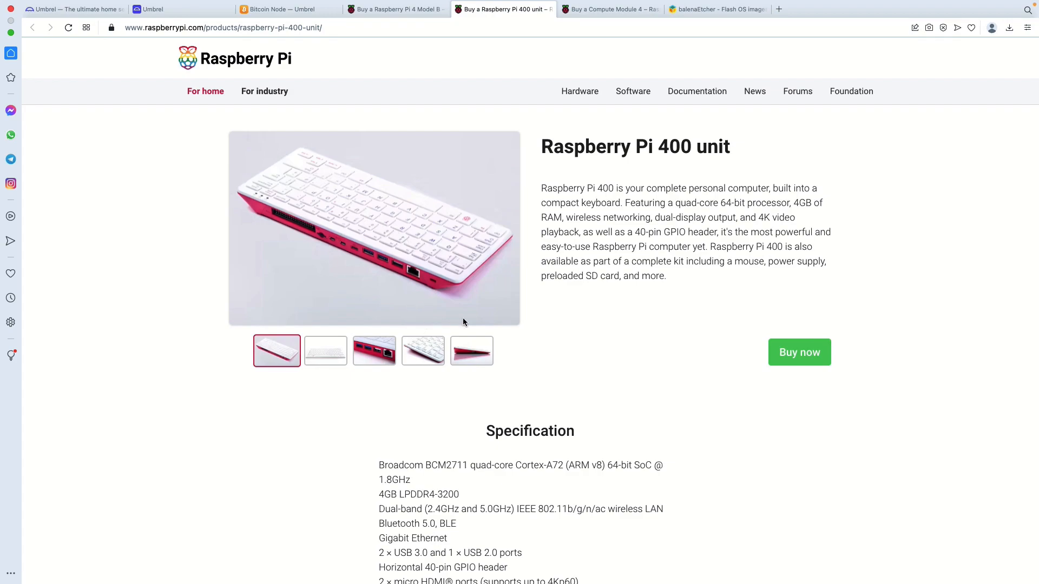
{"action": "scroll", "scroll_direction": "down", "scroll_amount": 3}
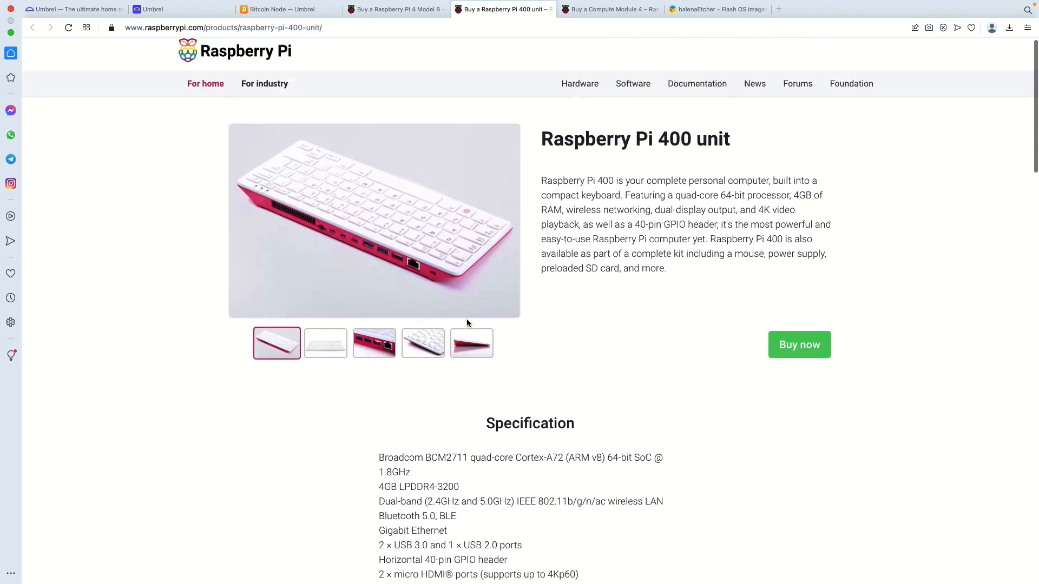
{"action": "scroll", "scroll_direction": "down", "scroll_amount": 3}
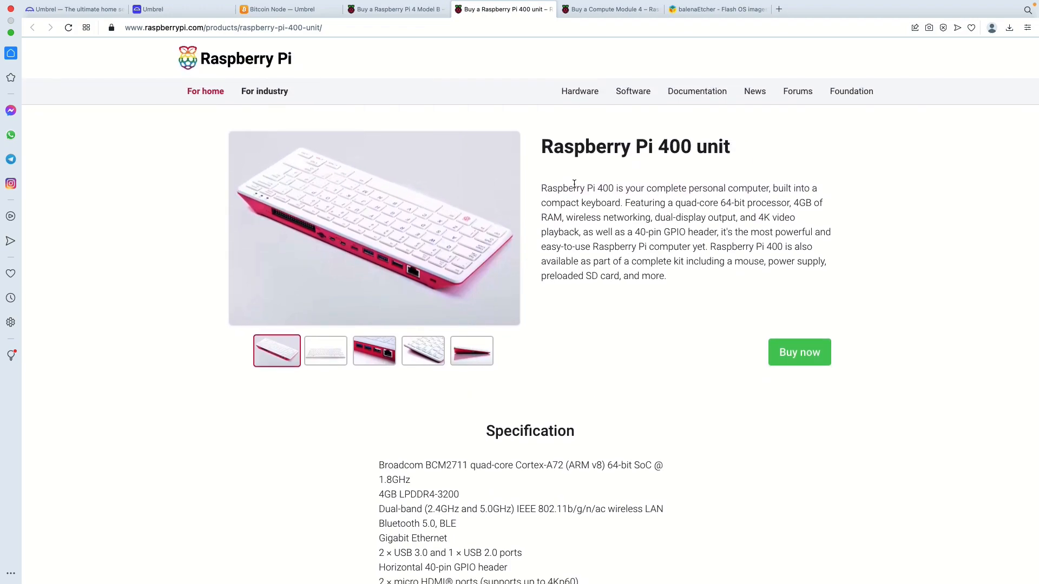
{"action": "left_click", "coordinate": [609, 9]}
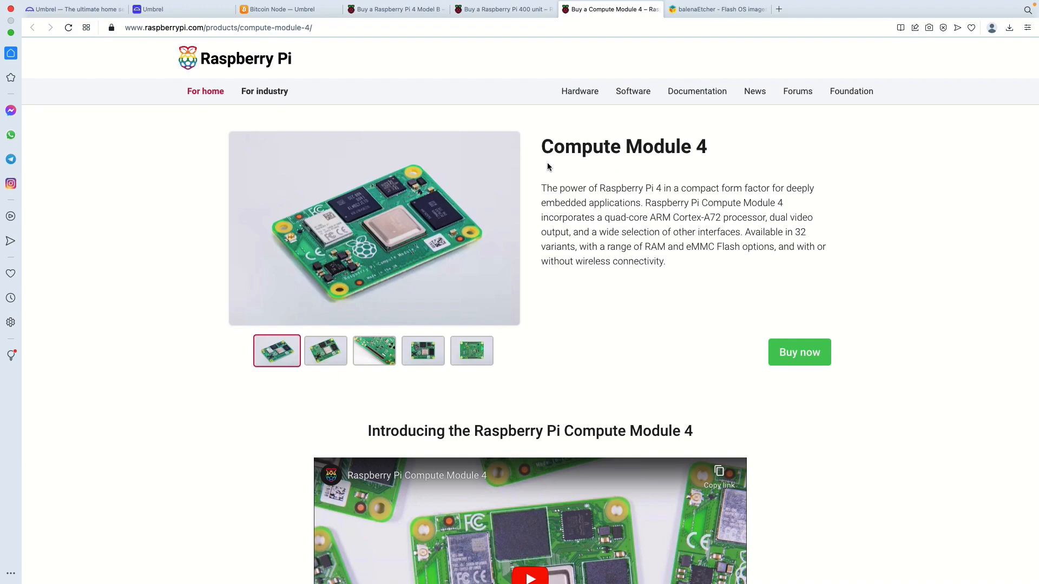
{"action": "mouse_move", "coordinate": [595, 166]}
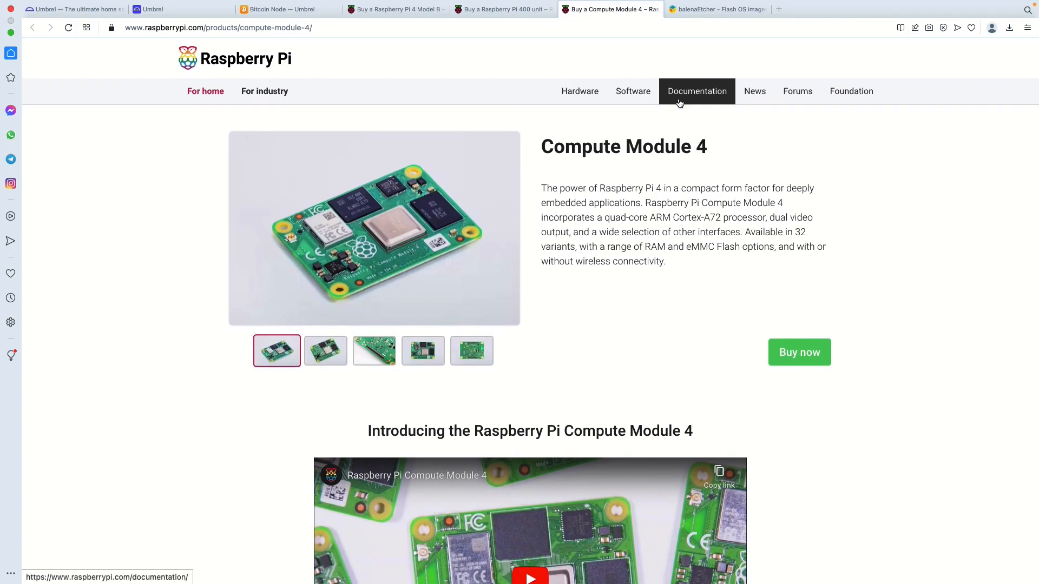
{"action": "mouse_move", "coordinate": [671, 103]}
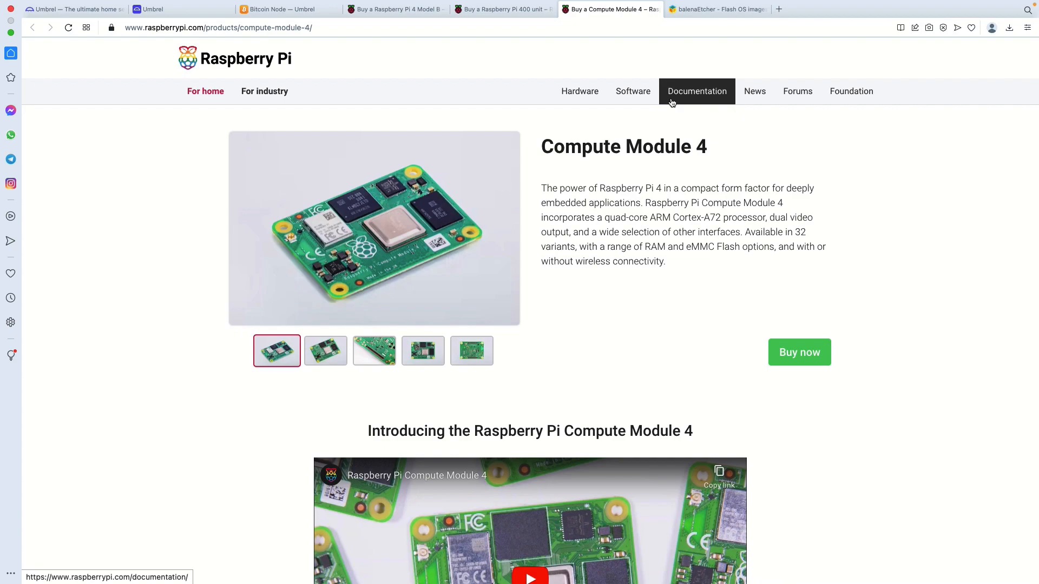
{"action": "mouse_move", "coordinate": [700, 30]}
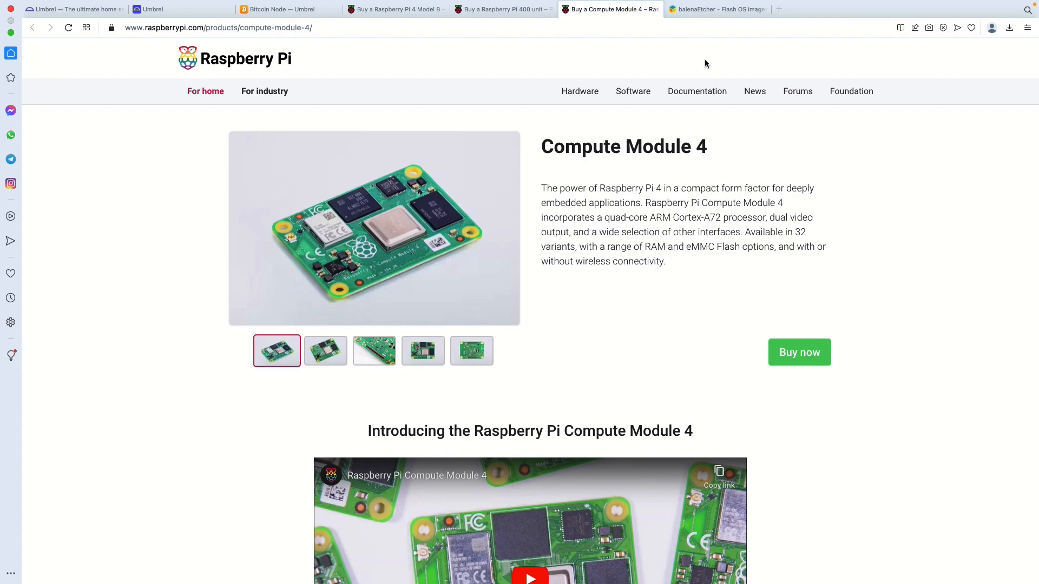
{"action": "mouse_move", "coordinate": [695, 91]}
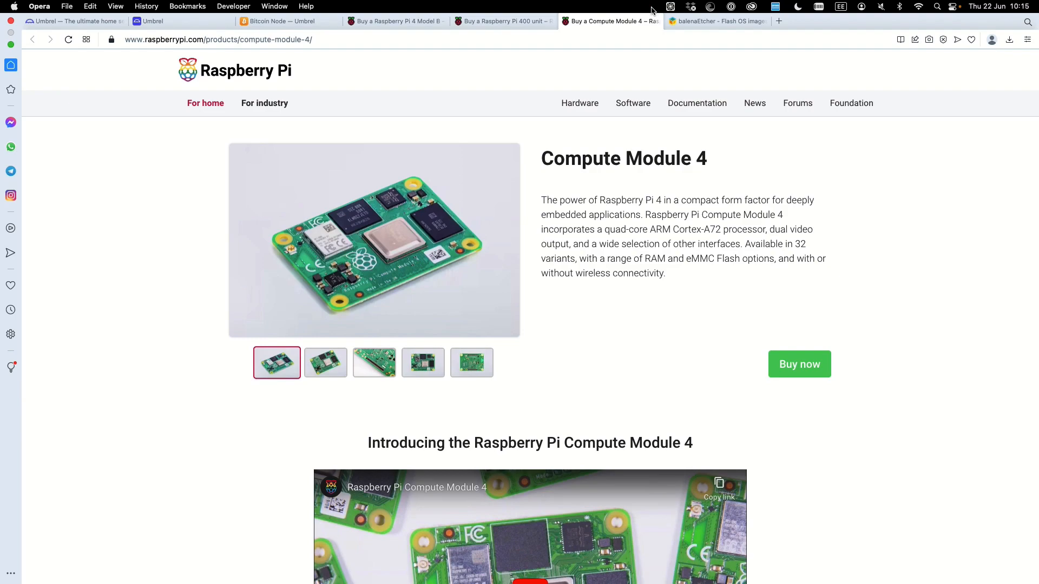
Look over the Compute Module 4 product page with its introduction video.
{"action": "left_click", "coordinate": [651, 6]}
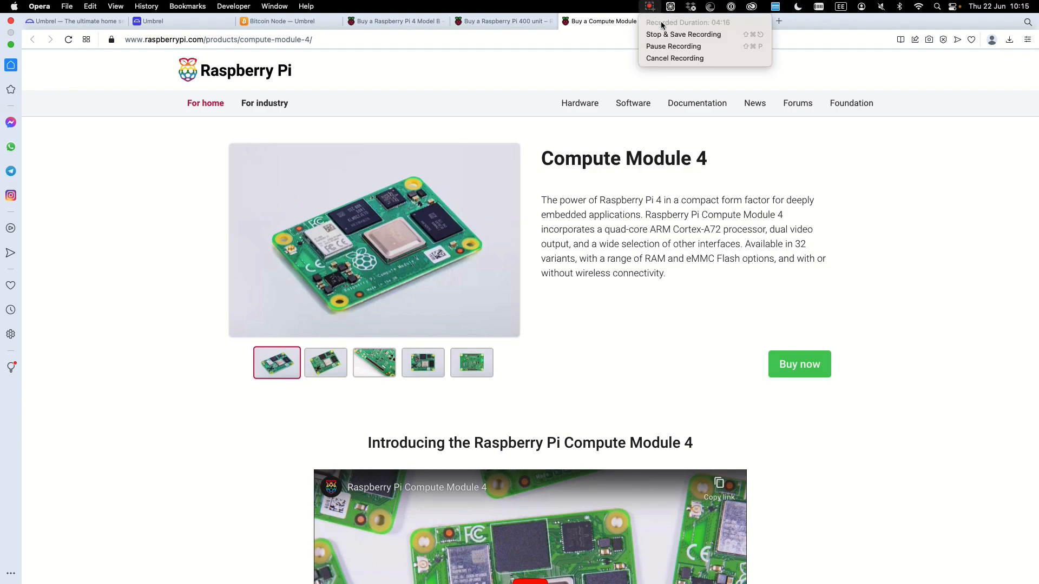